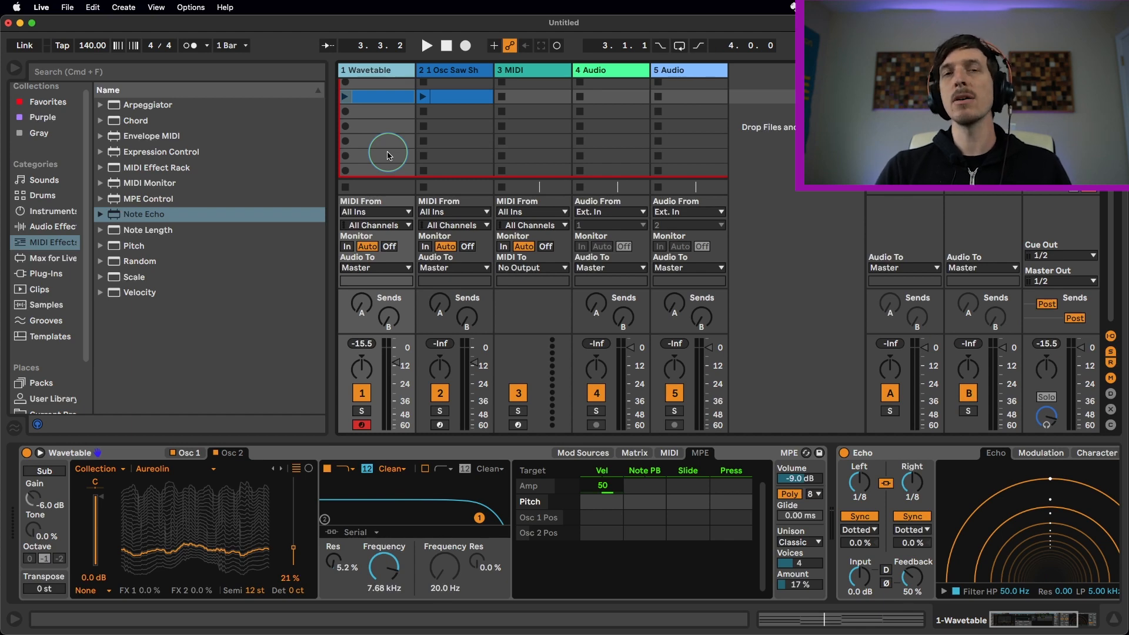
mouse_move(393, 104)
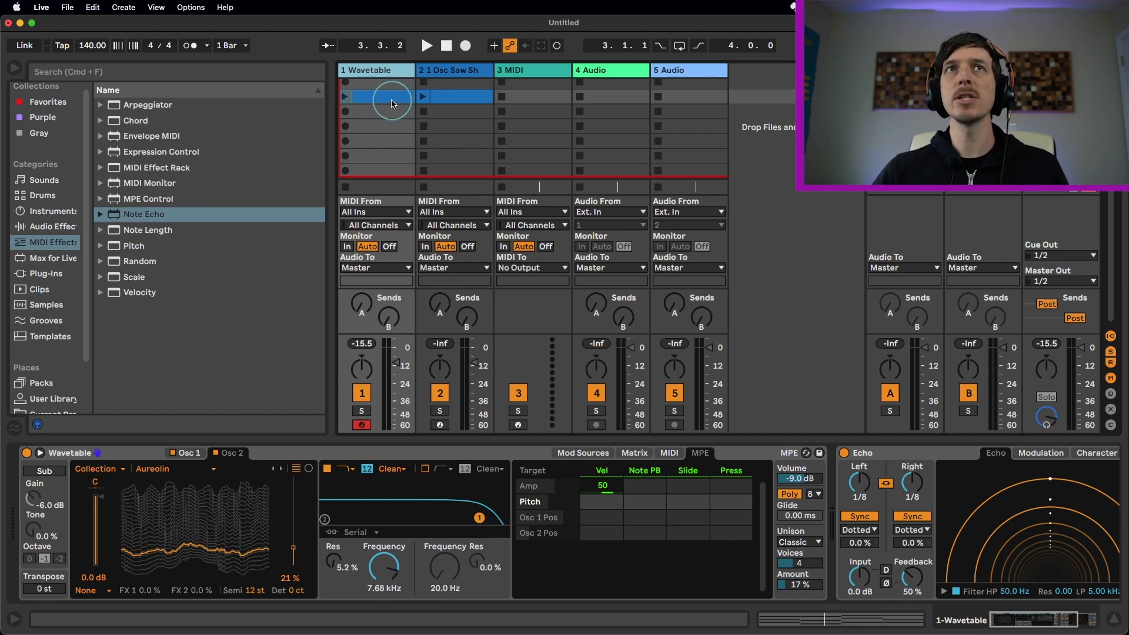
Step: Open the Wavetable chord clip and show its per-note expression lanes
double_click(374, 97)
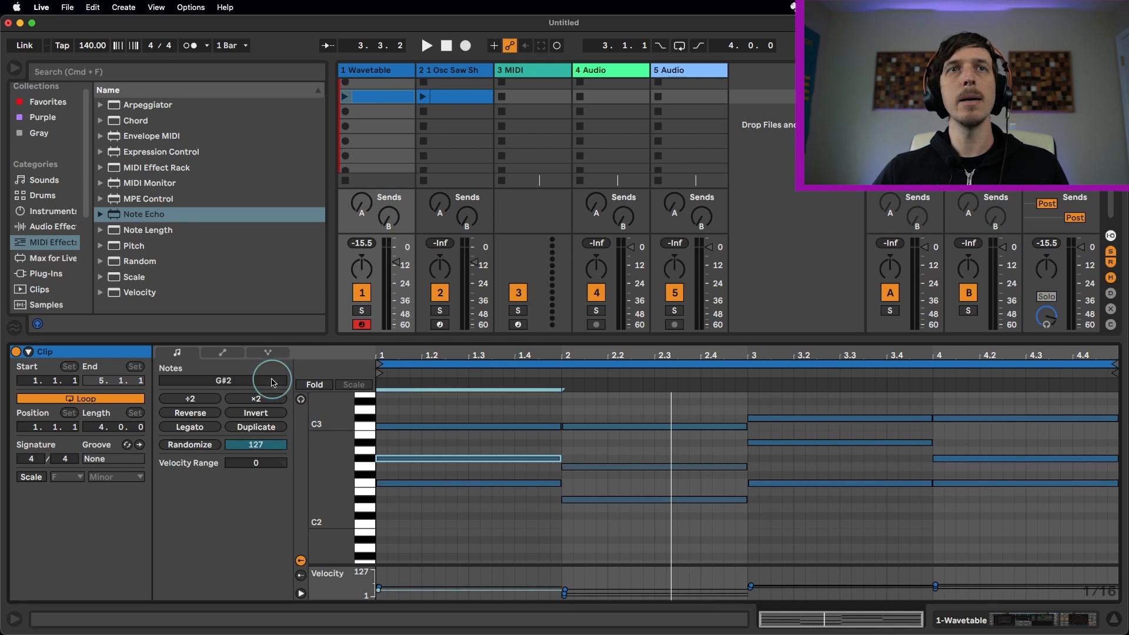
left_click(265, 353)
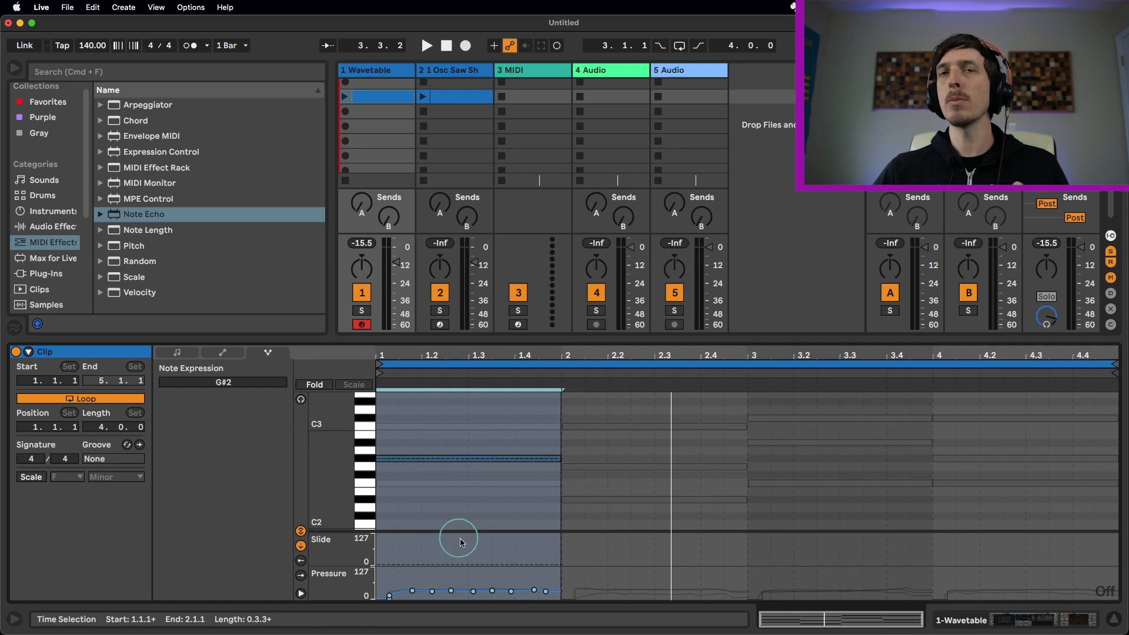
mouse_move(451, 571)
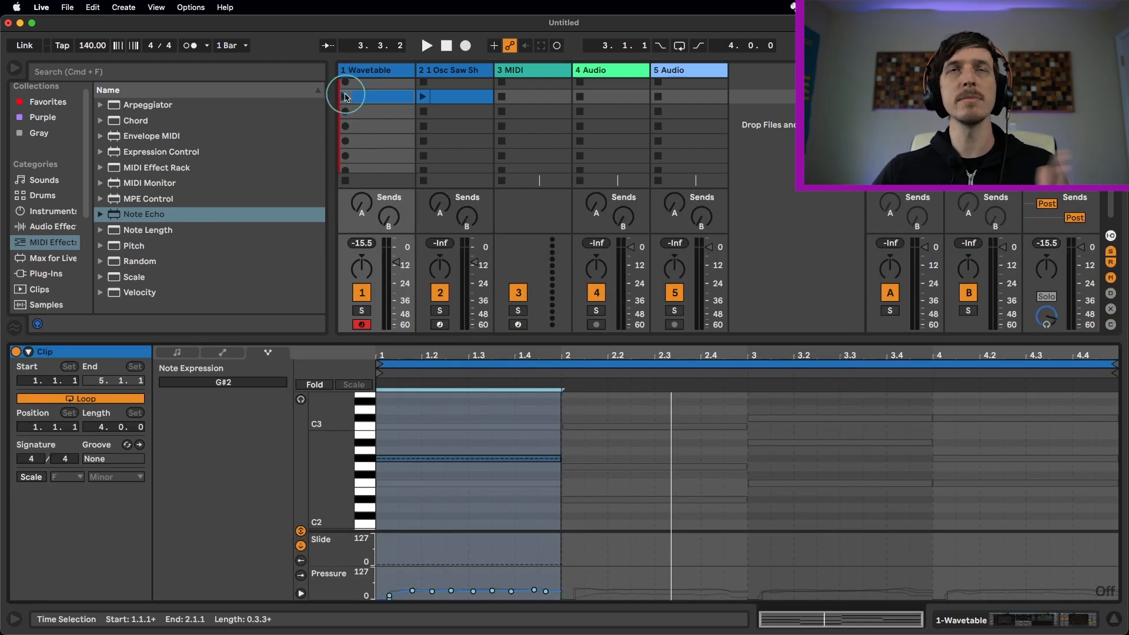
Step: Launch the chord clip to hear the first chord's pitch bend glides
left_click(424, 45)
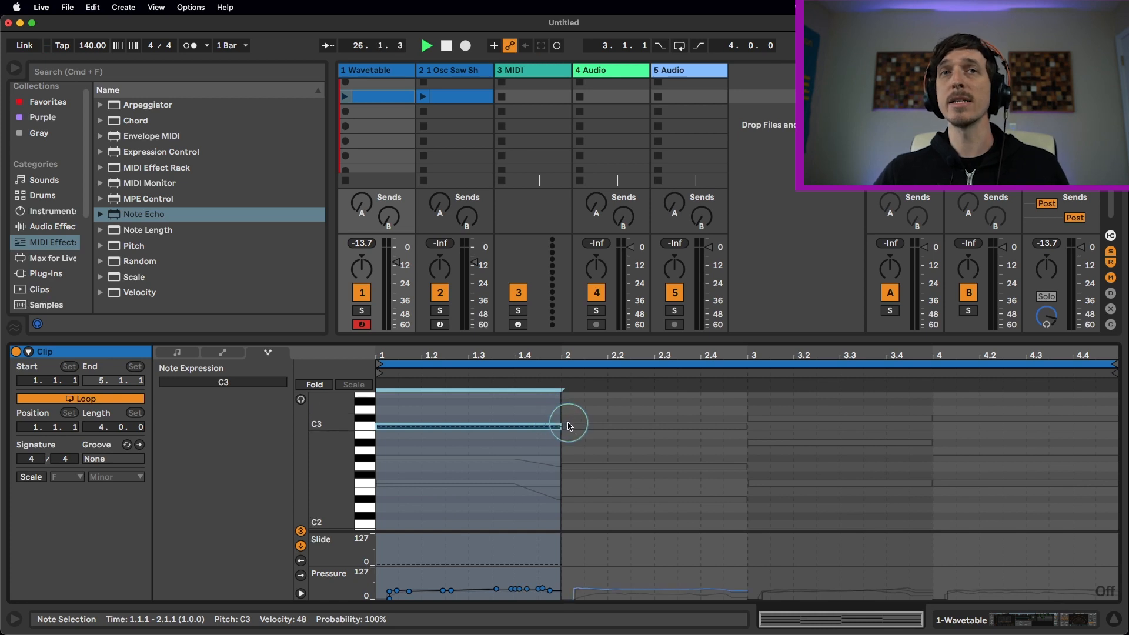
Step: Show Wavetable's MPE matrix with Note PB routed to Pitch at 48
left_click(344, 97)
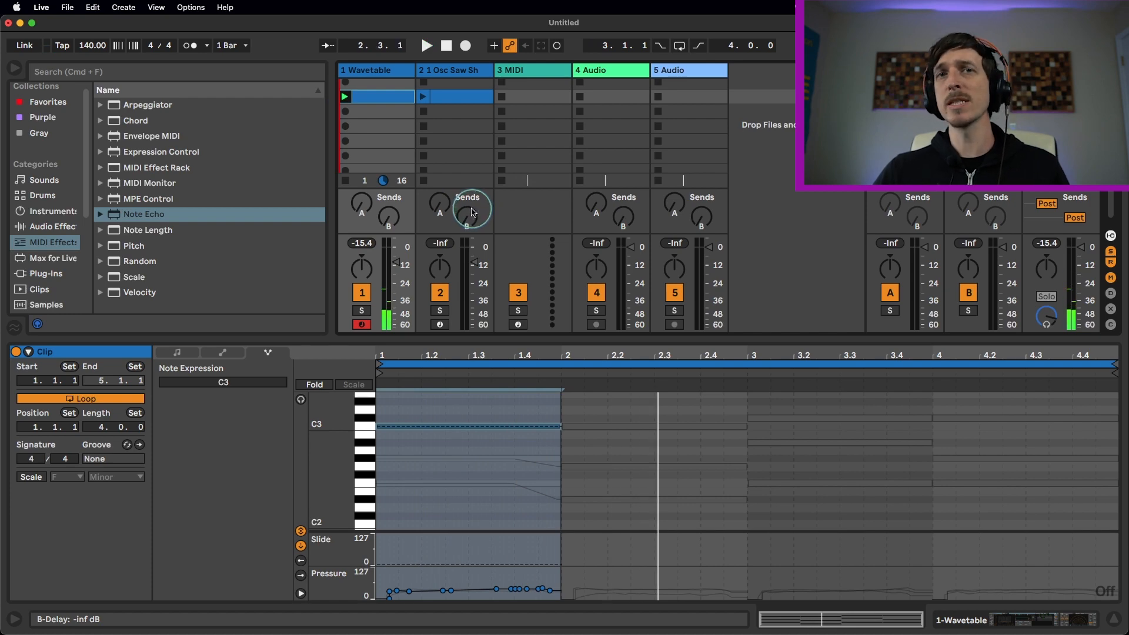
left_click(379, 70)
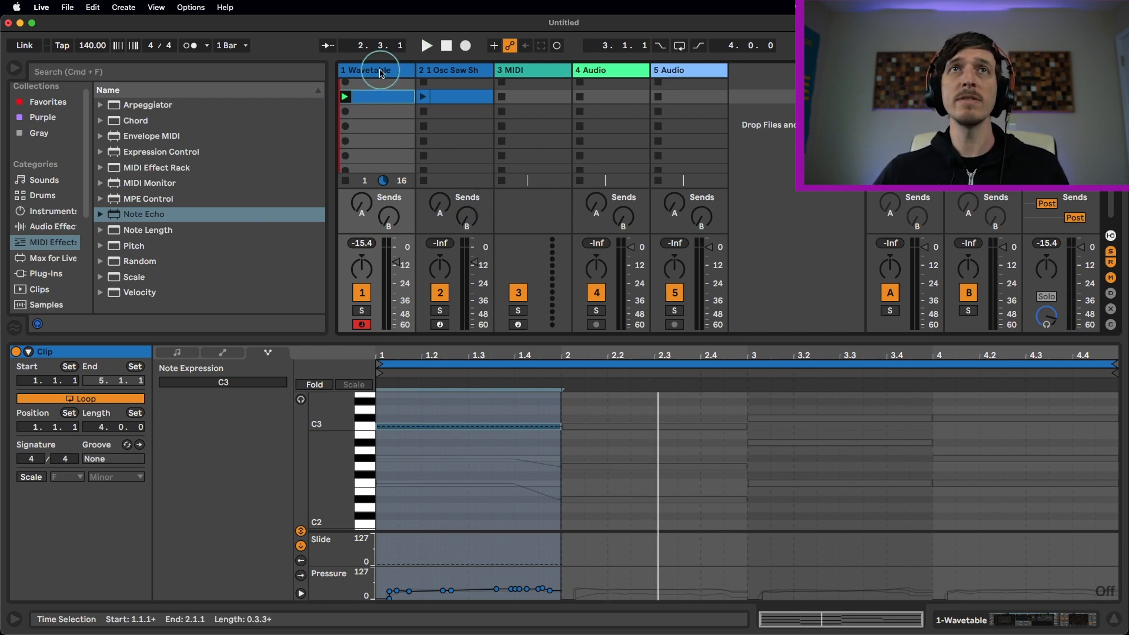
left_click(366, 70)
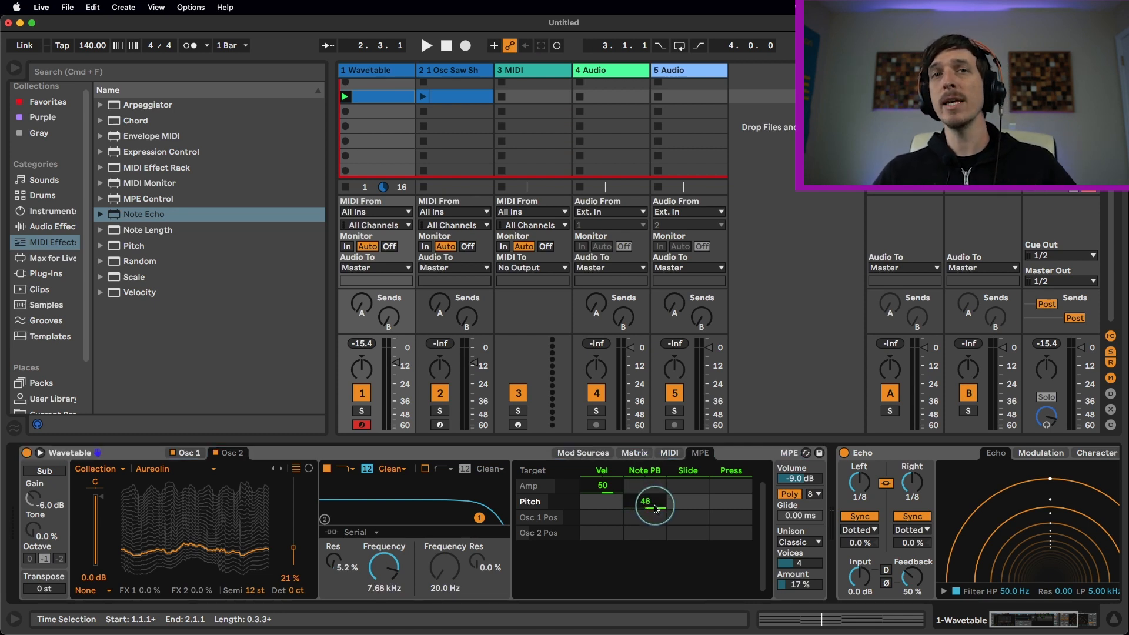
Step: Reopen the chord clip's note expression to add glides on the later chords
double_click(376, 95)
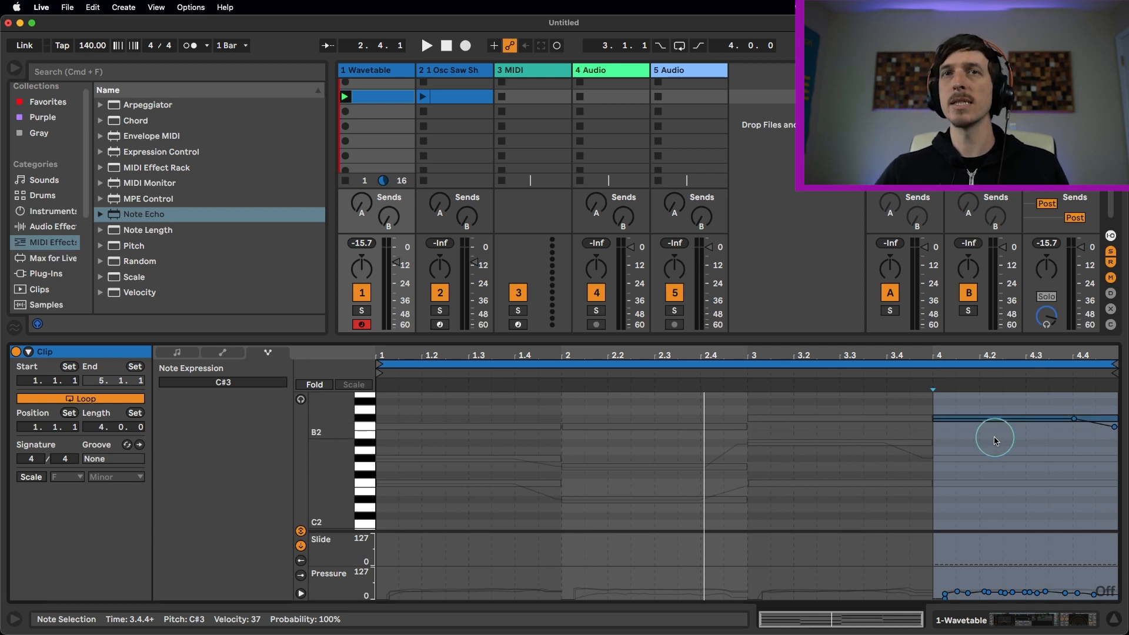
Step: Audition the glides, then return to Wavetable's MPE matrix showing Note PB at 48
left_click(424, 46)
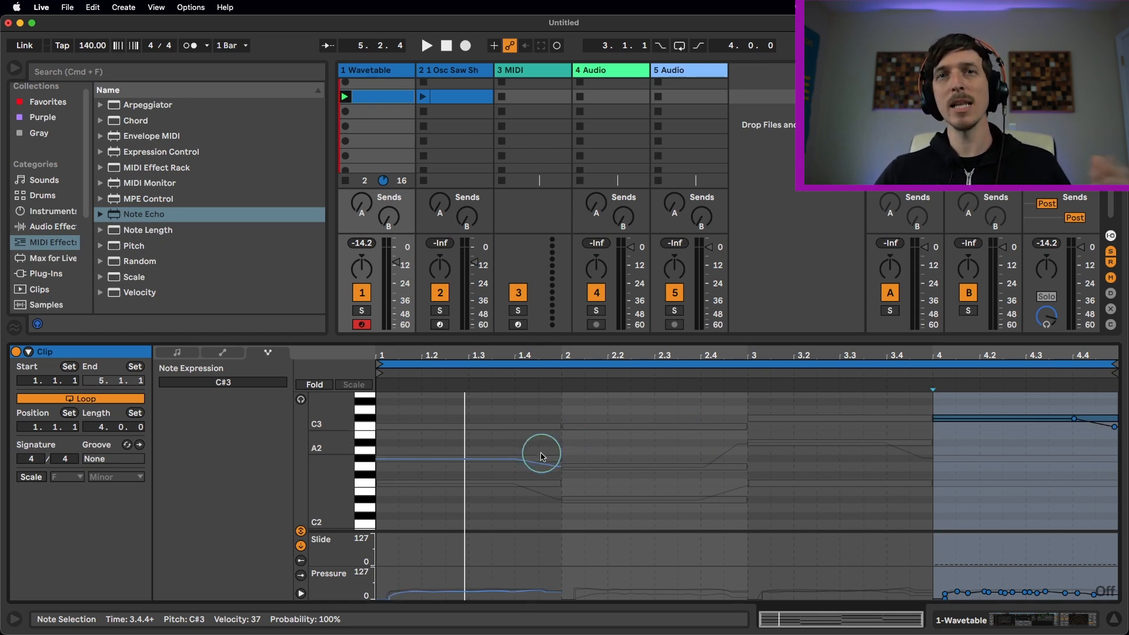
left_click(470, 354)
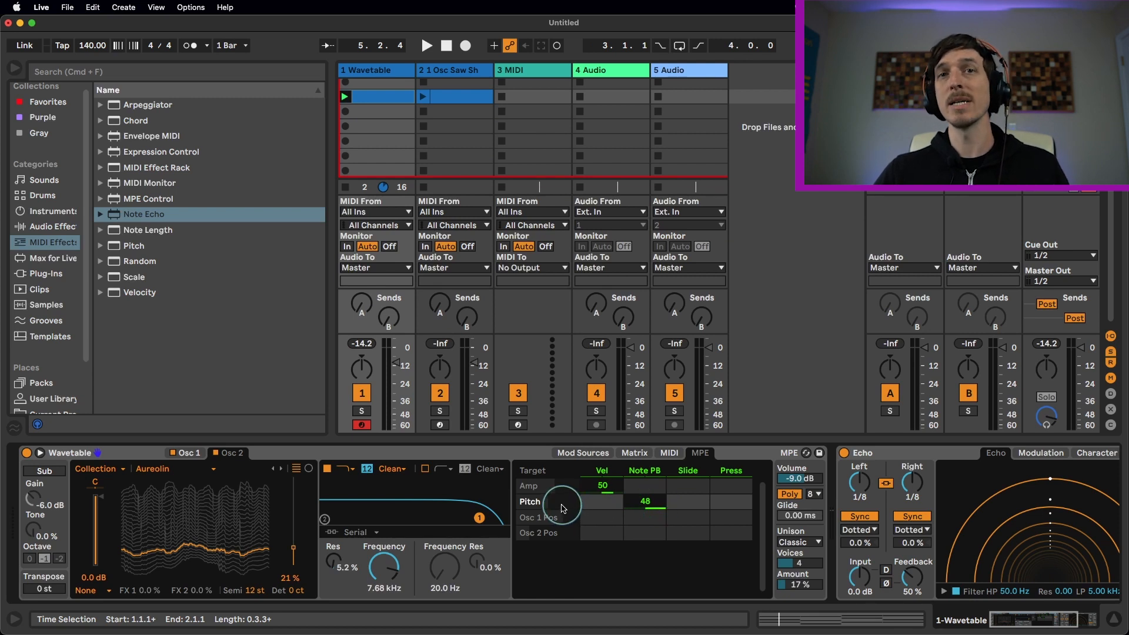
mouse_move(352, 192)
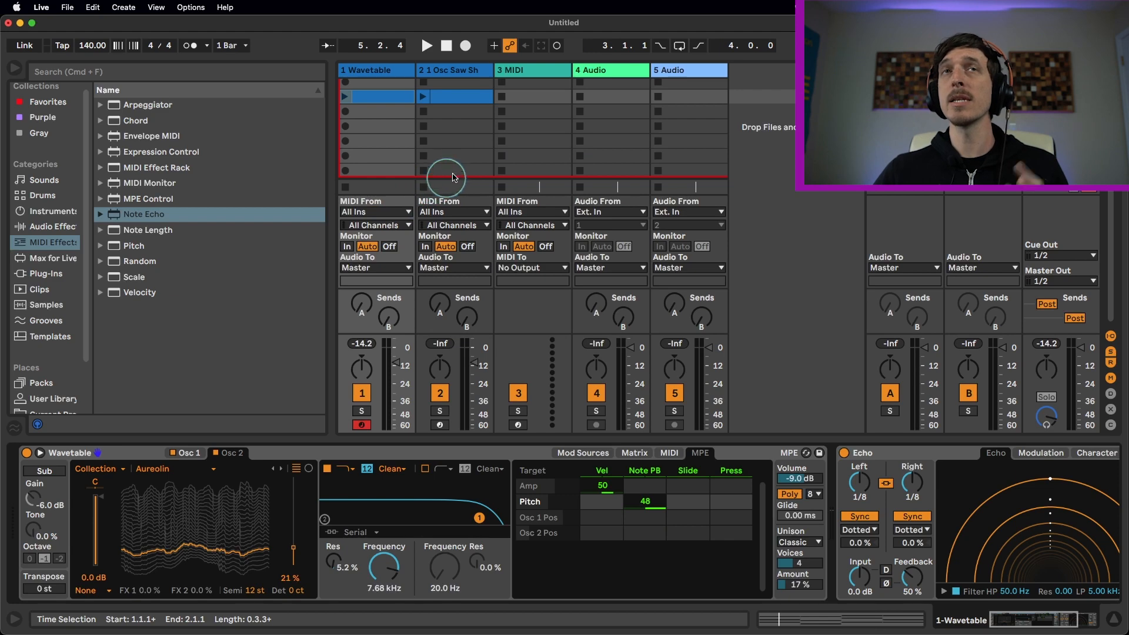
Step: Show the saw track's Sampler MIDI page and launch its chord clip
double_click(453, 96)
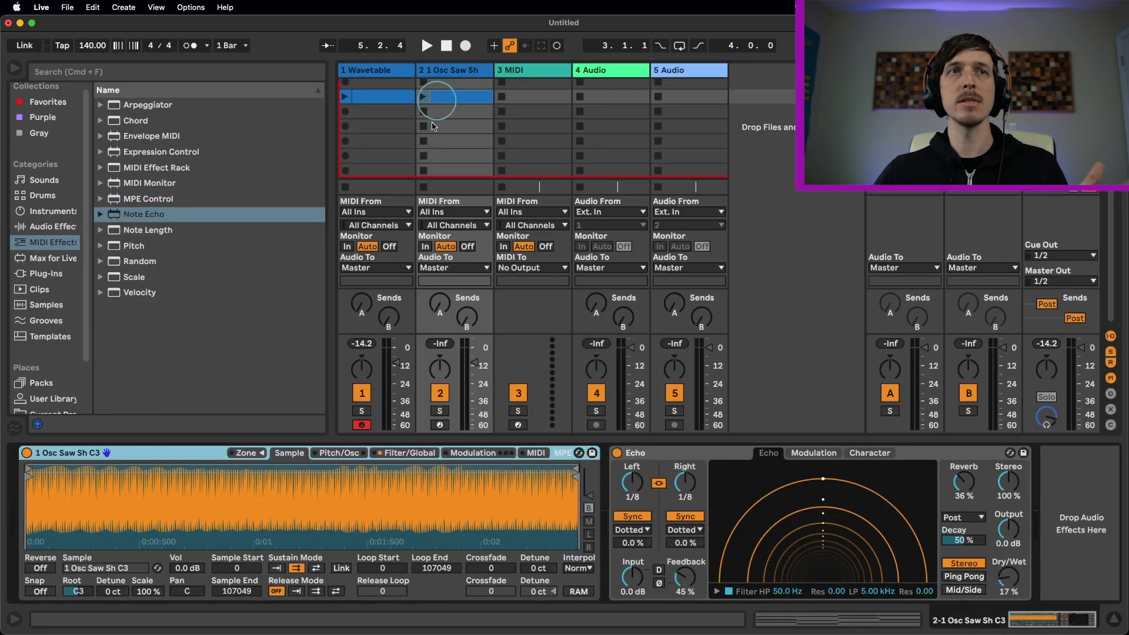
left_click(424, 46)
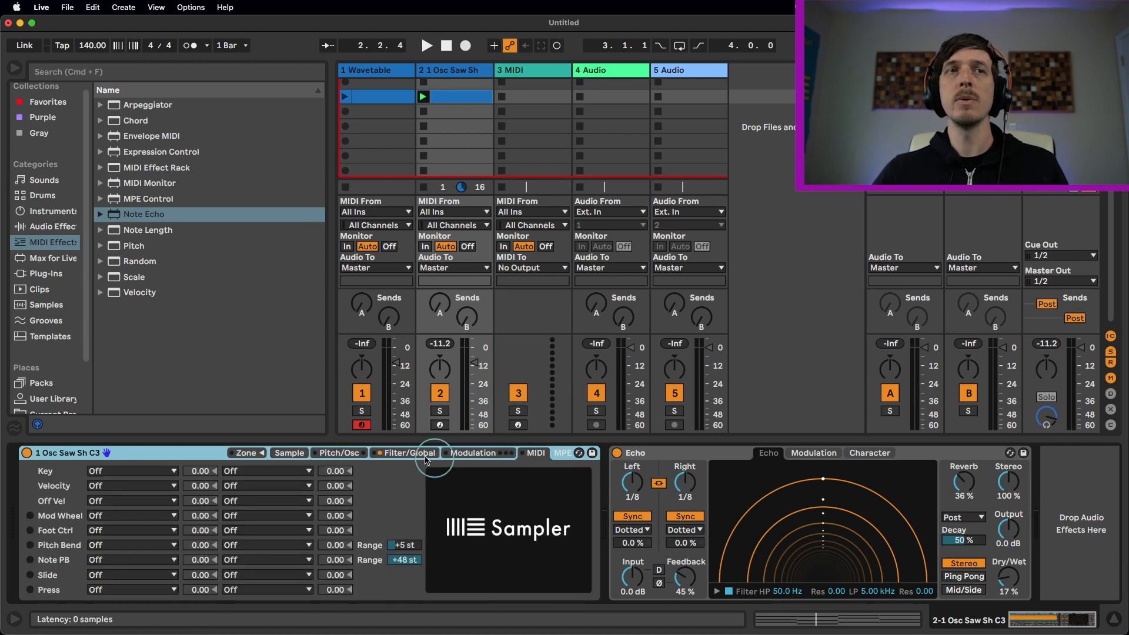
mouse_move(309, 581)
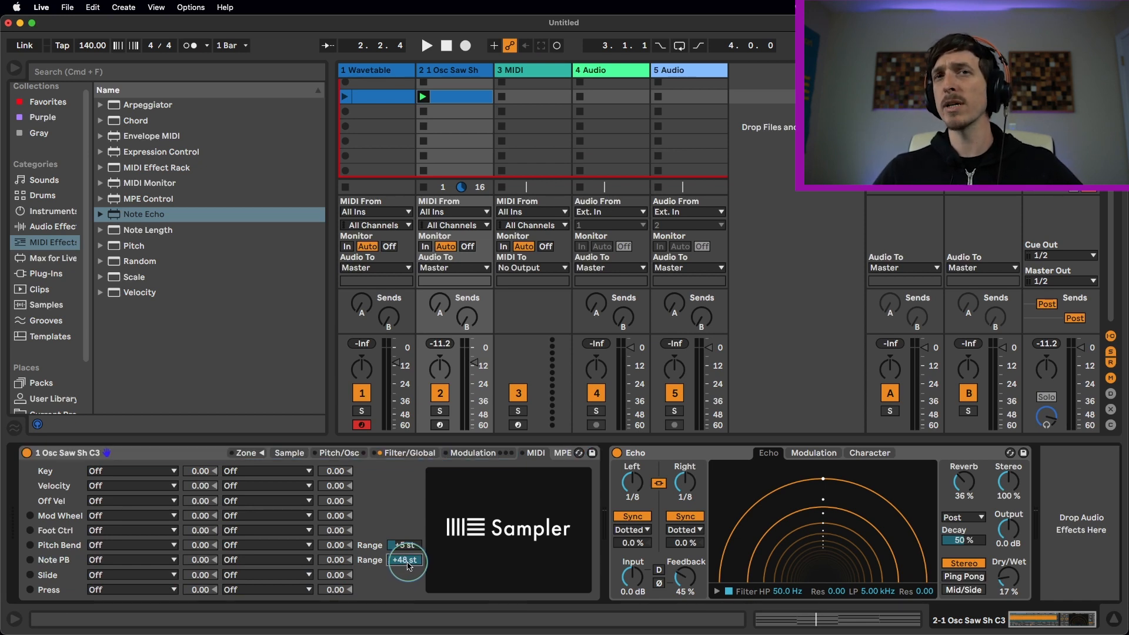
mouse_move(357, 270)
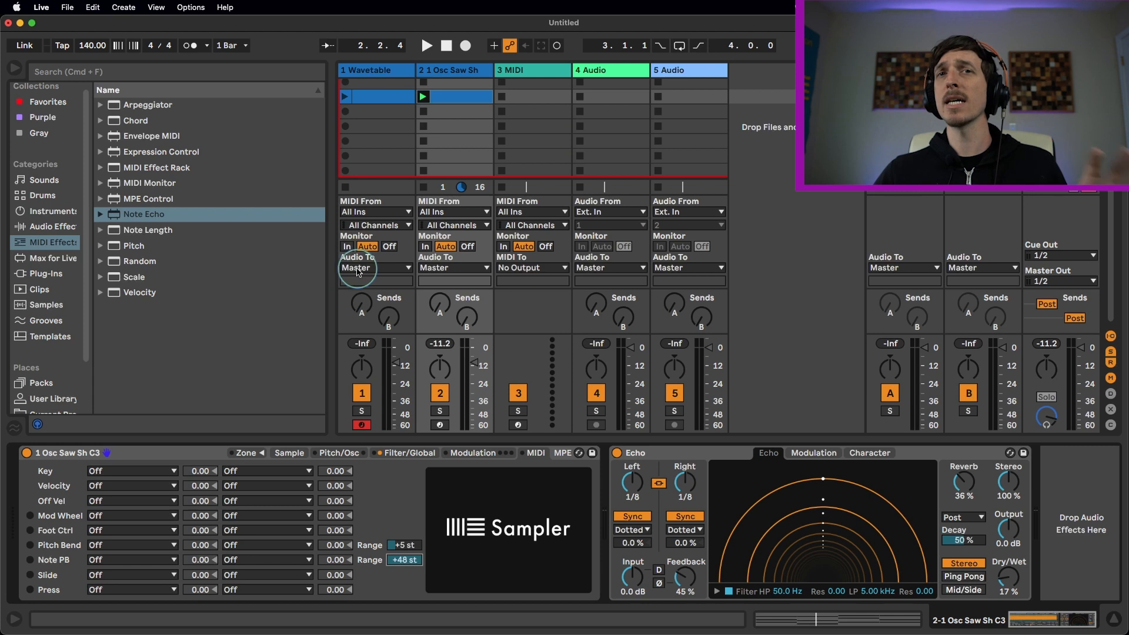
mouse_move(419, 540)
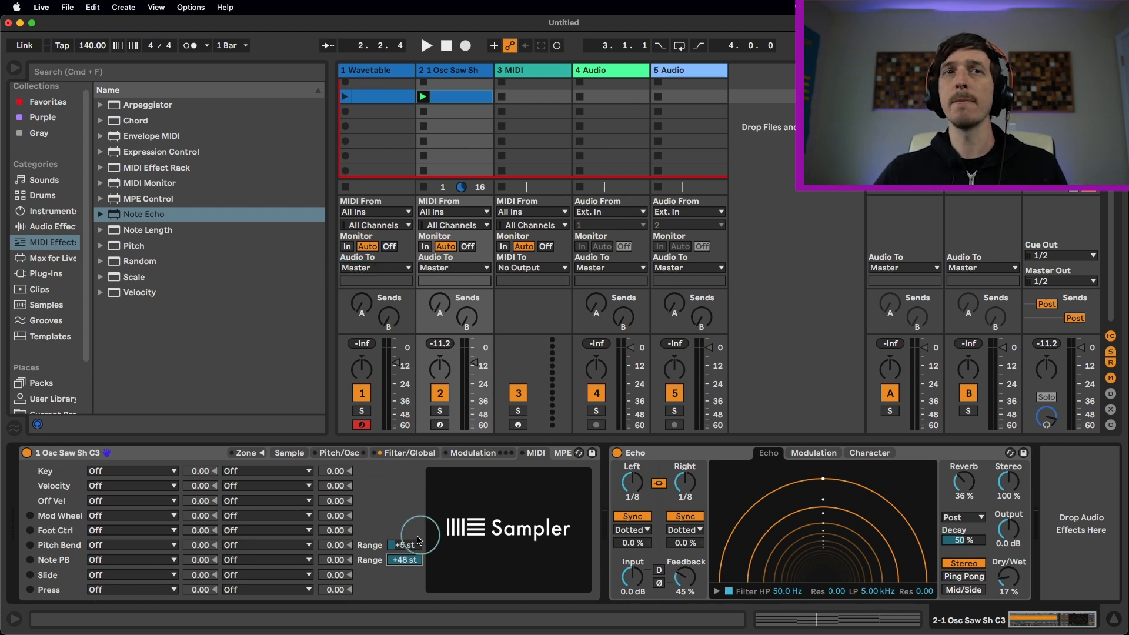
left_click(132, 470)
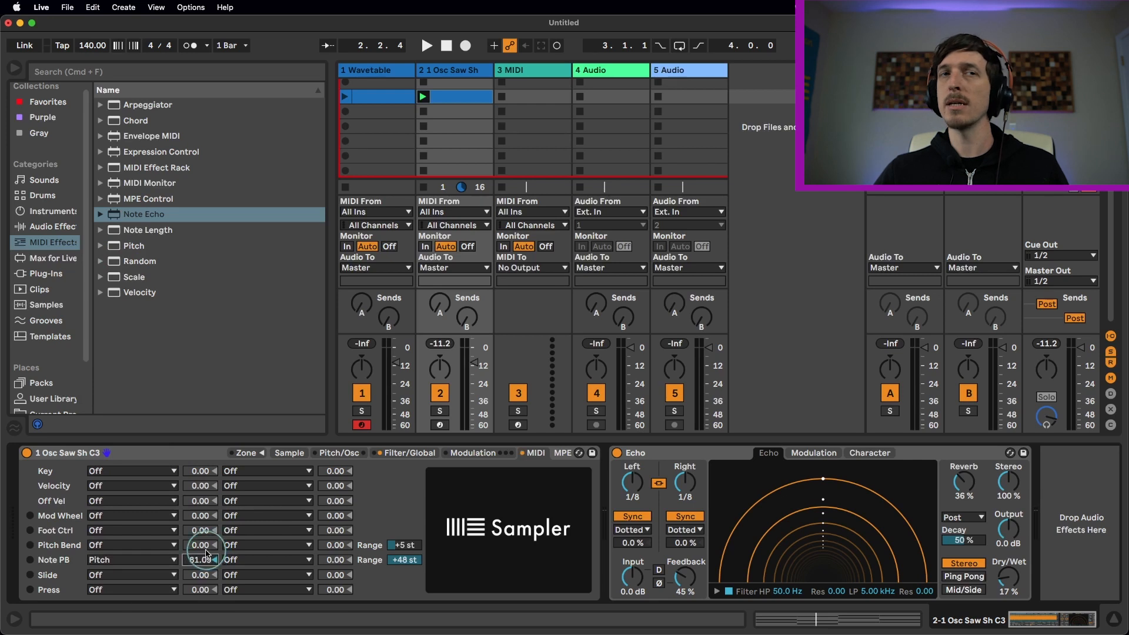
left_click(131, 559)
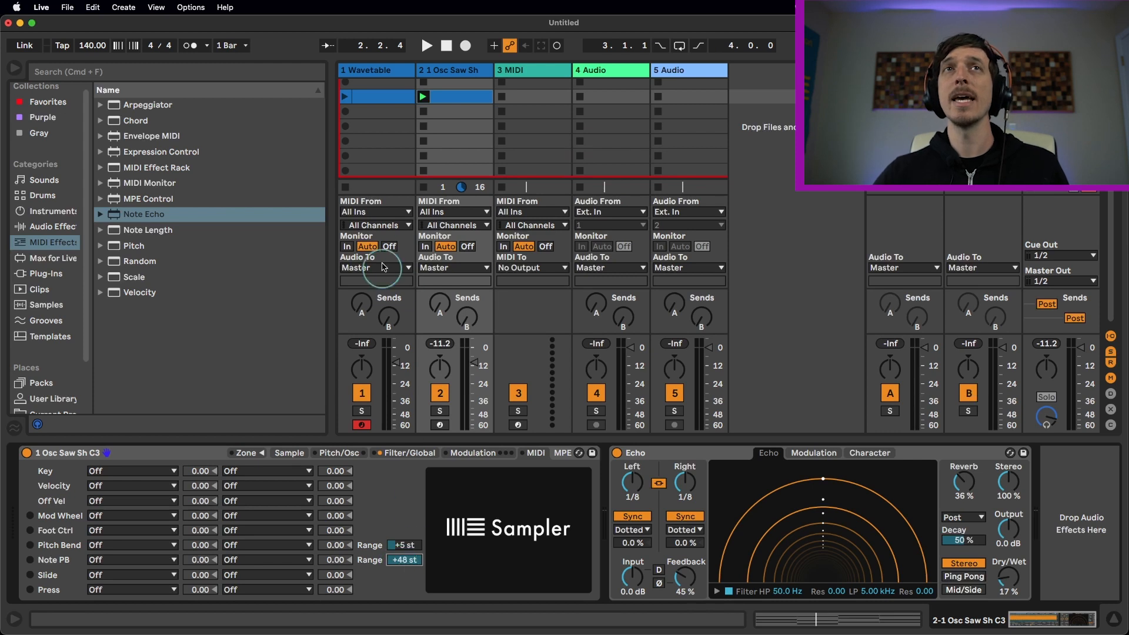
mouse_move(393, 98)
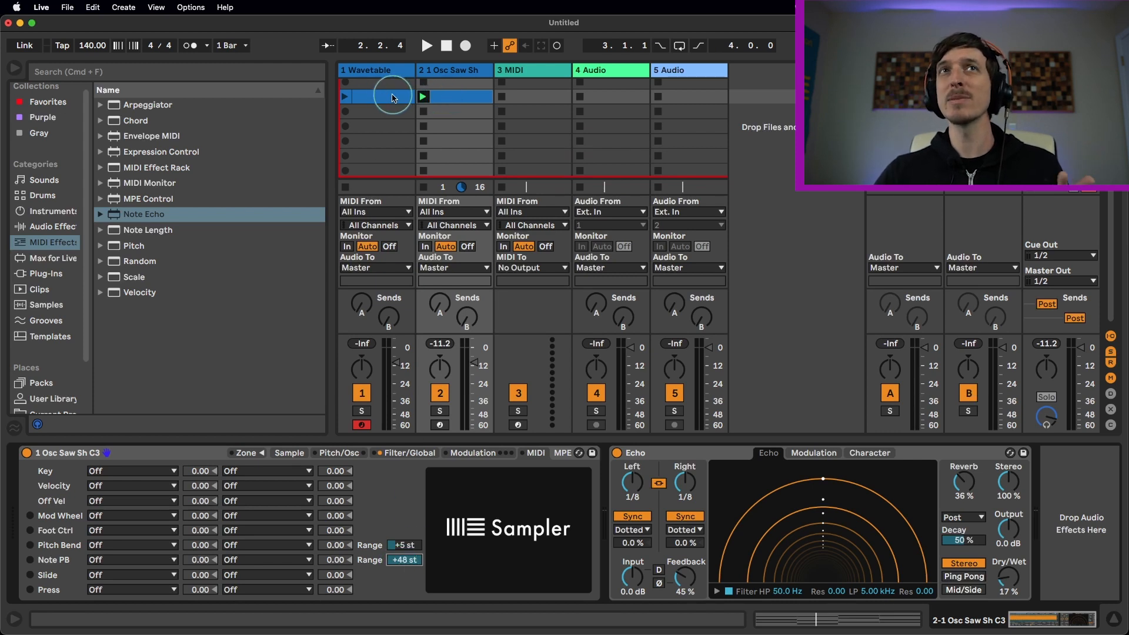